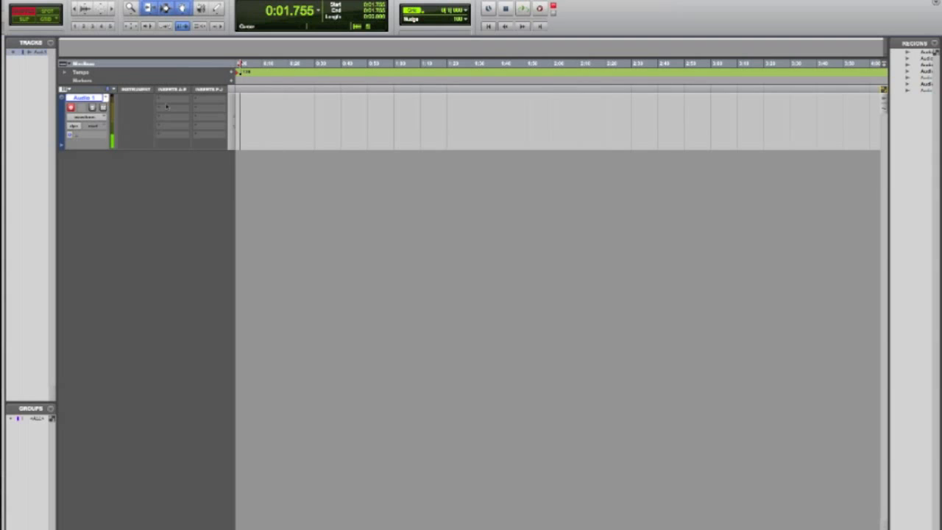
# Show the track insert's plug-in categories, including Pitch Shift with Auto-Tune Evo (mono).
pyautogui.click(171, 100)
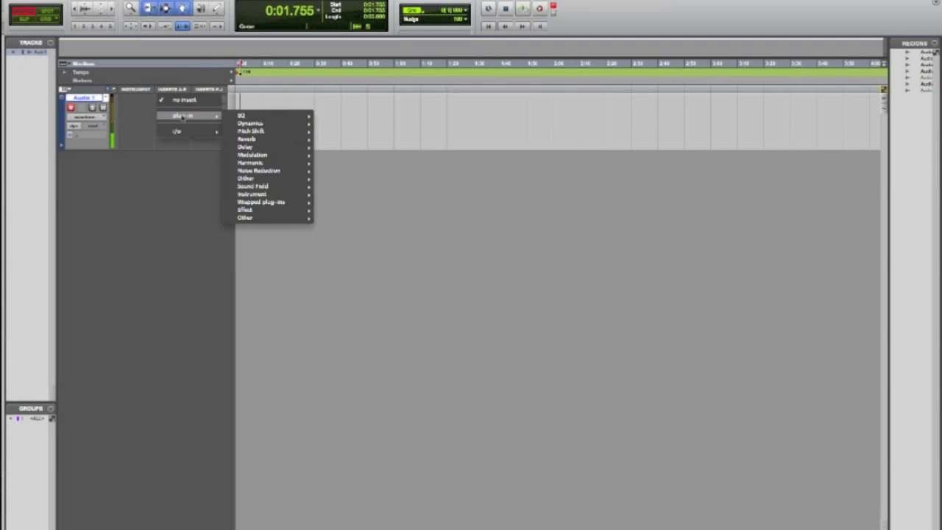
pyautogui.moveTo(265, 131)
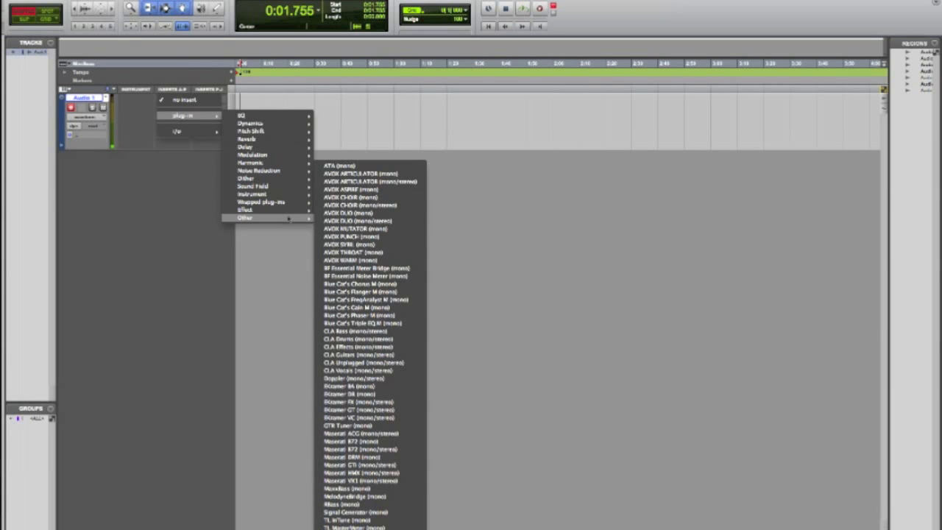
pyautogui.moveTo(262, 202)
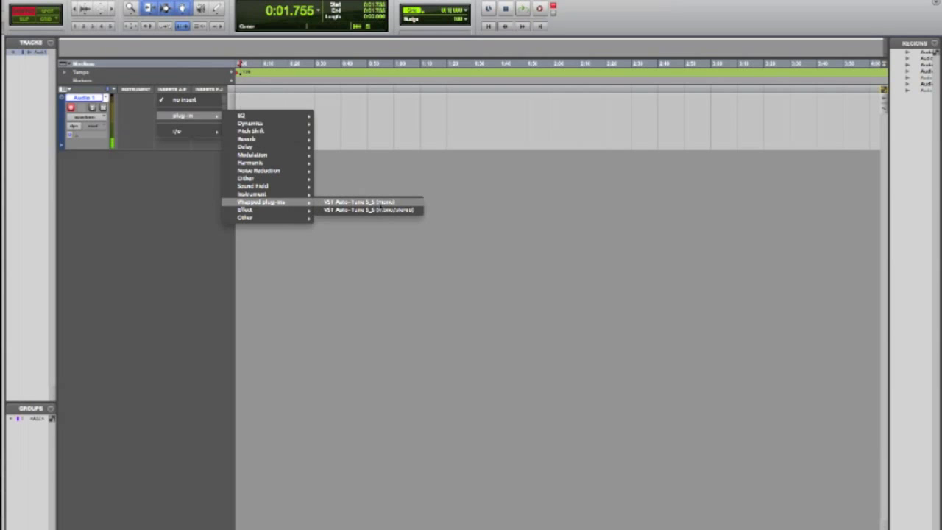
pyautogui.moveTo(268, 124)
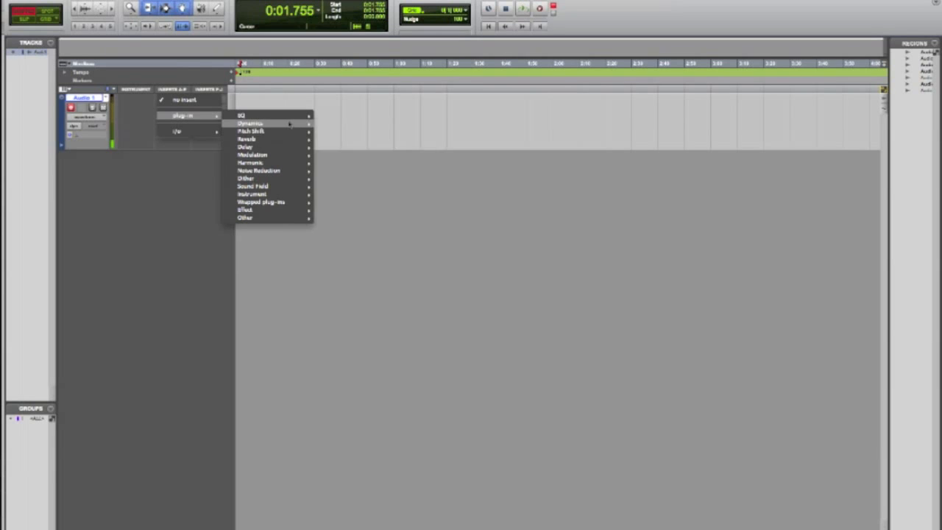
pyautogui.moveTo(251, 131)
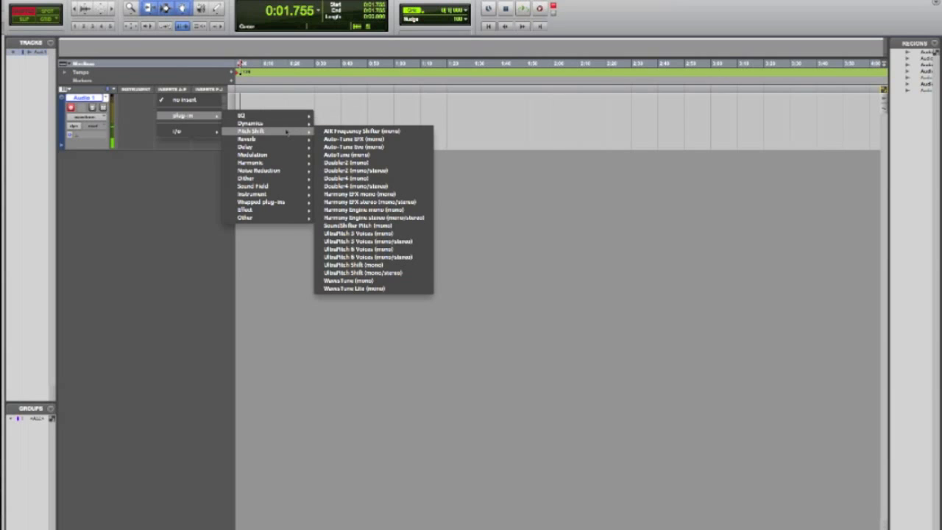
pyautogui.moveTo(368, 148)
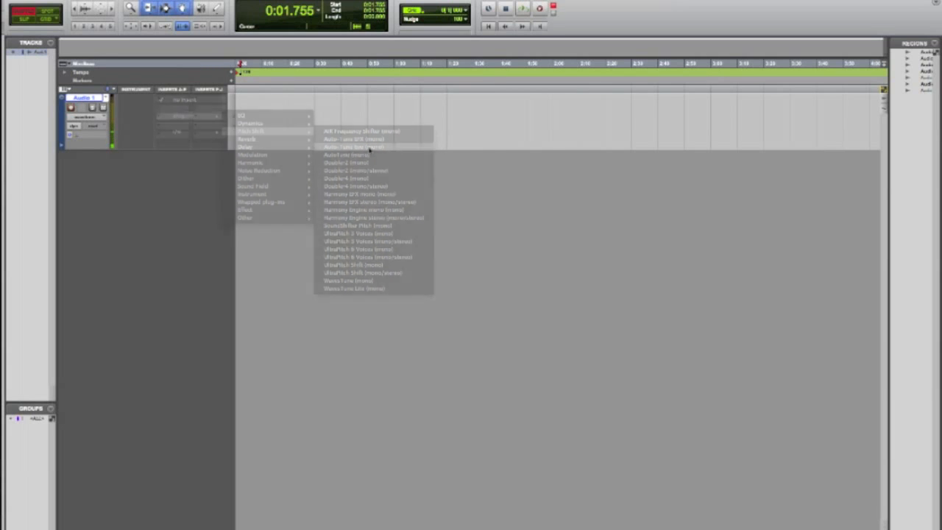
# Insert Auto-Tune Evo (mono) on the audio track and bring up its plug-in window.
pyautogui.click(353, 147)
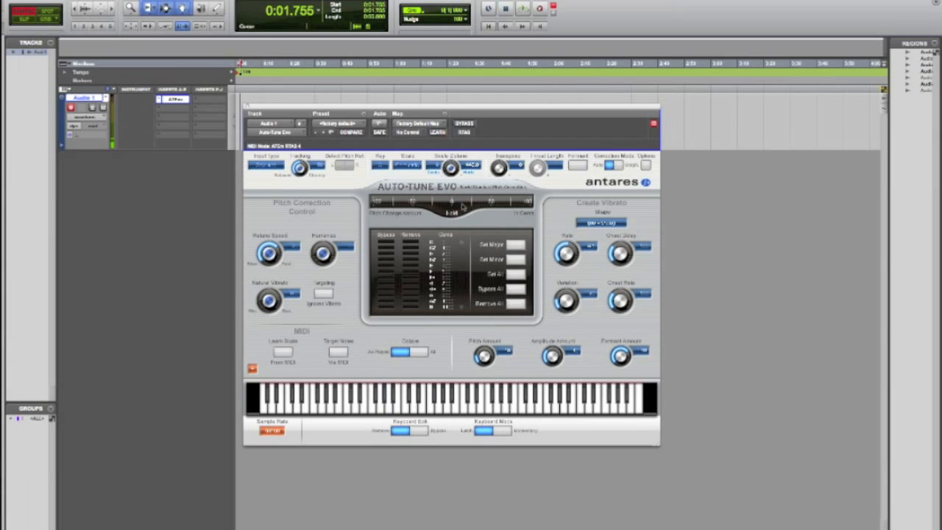
pyautogui.click(389, 400)
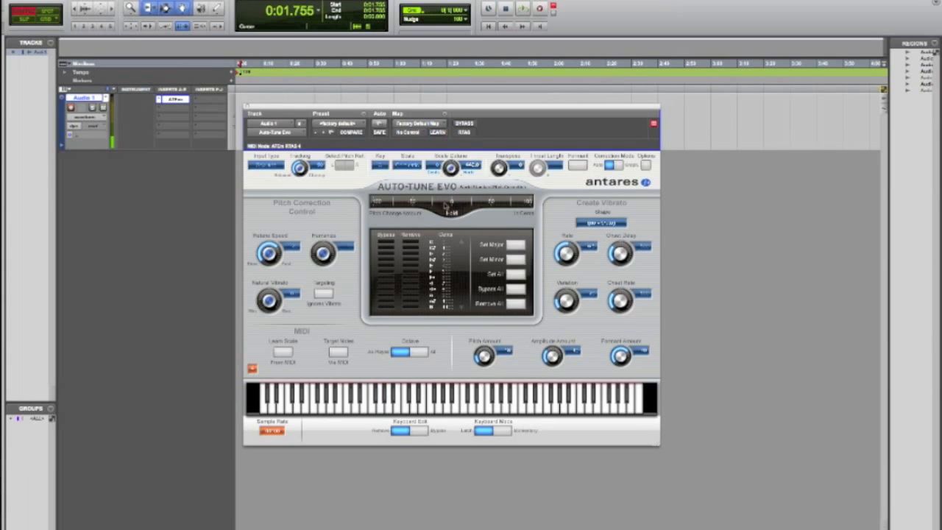
pyautogui.moveTo(465, 223)
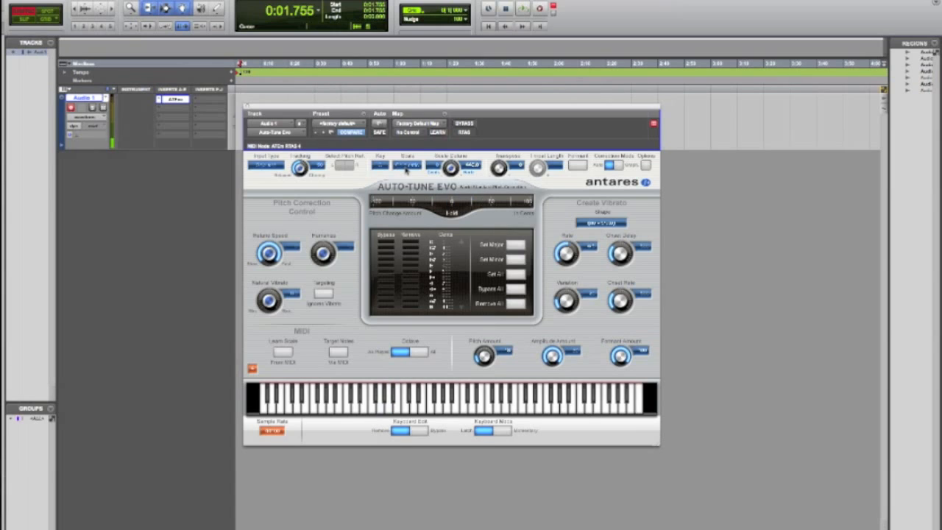
pyautogui.click(386, 397)
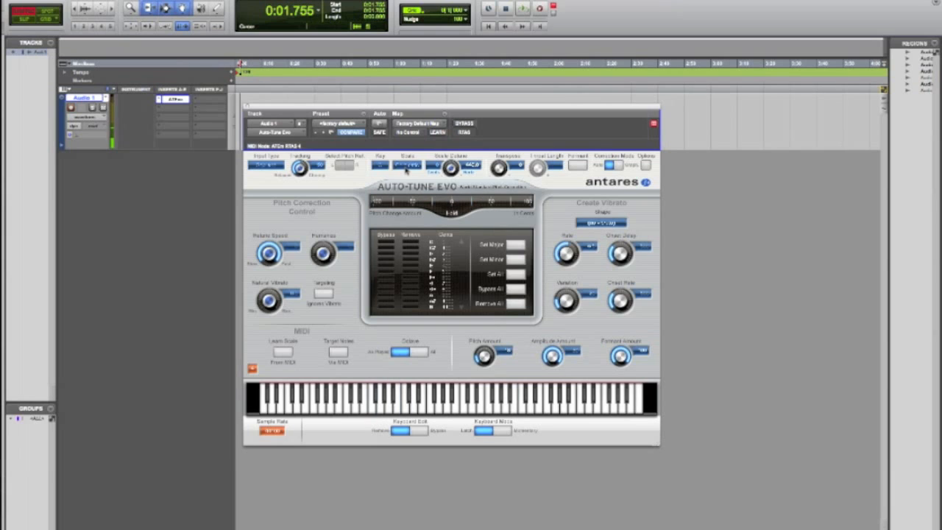
# Set Auto-Tune Evo's tuning key to A.
pyautogui.click(378, 168)
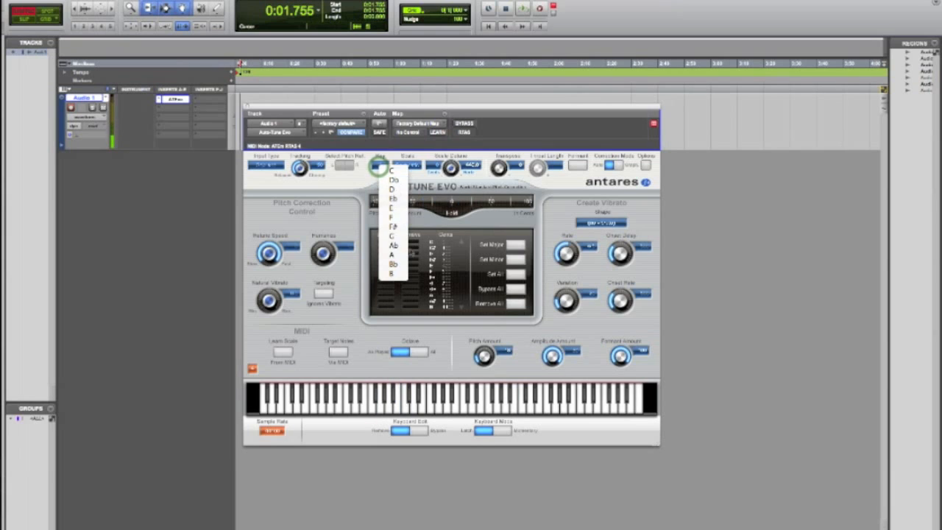
pyautogui.click(393, 171)
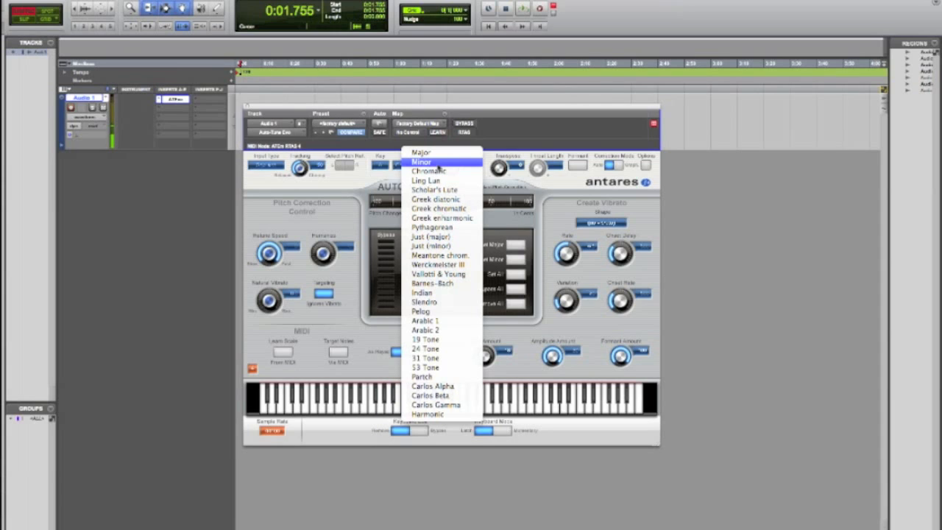
# Apply a different scale in Auto-Tune Evo, shortening the scale note list.
pyautogui.click(421, 162)
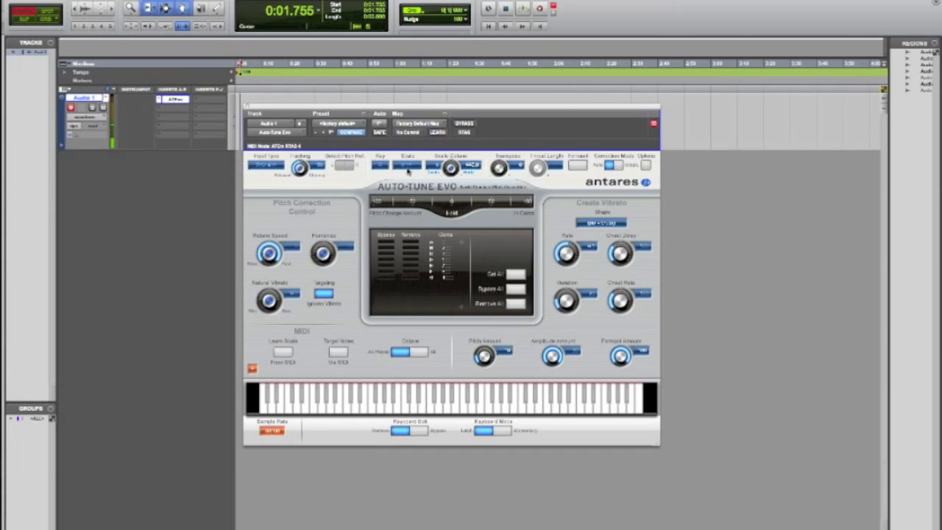
pyautogui.moveTo(330, 187)
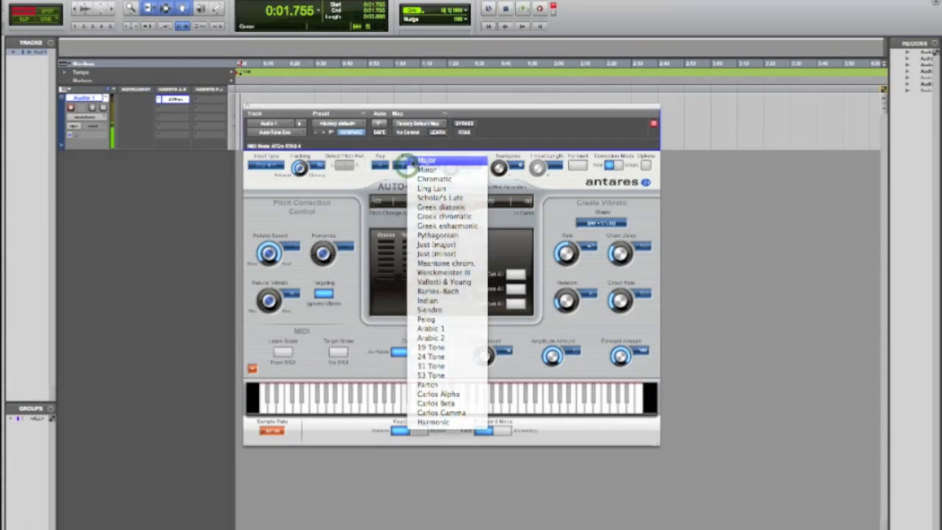
# Set Auto-Tune Evo's scale to Minor.
pyautogui.click(427, 161)
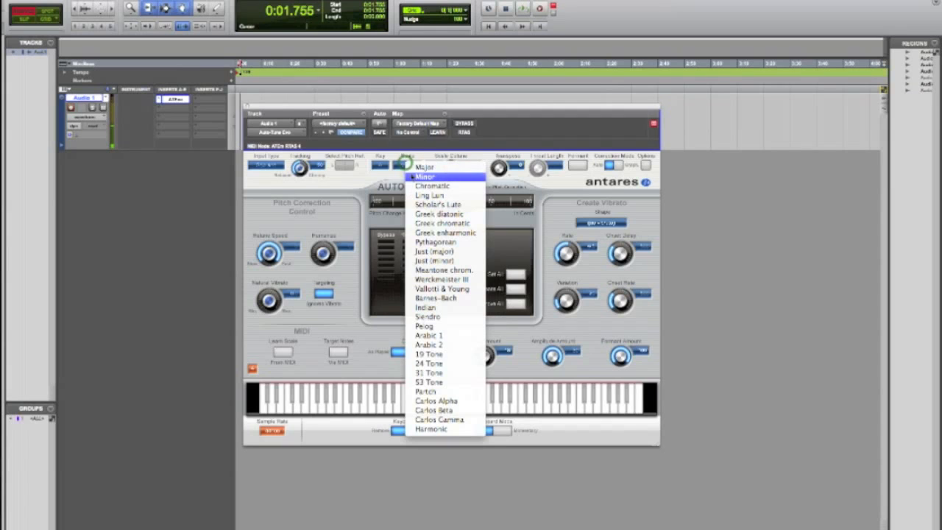
pyautogui.click(424, 177)
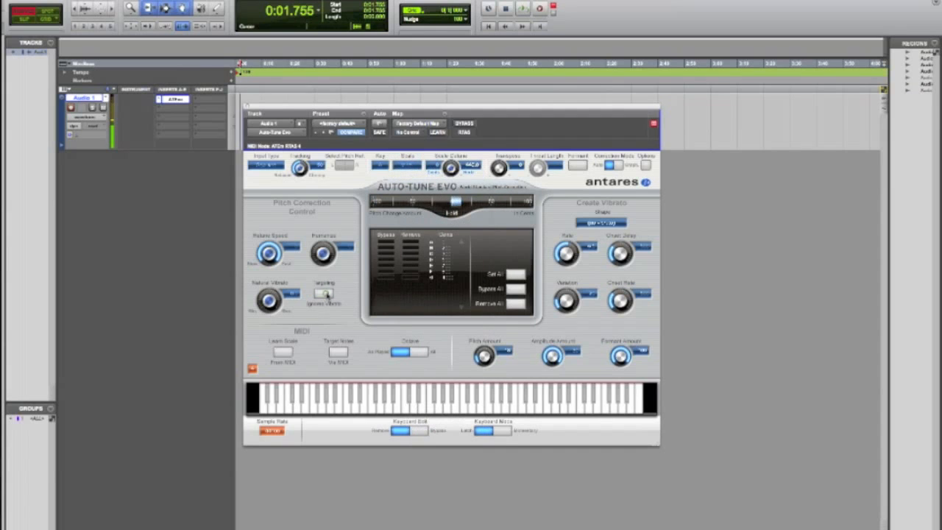